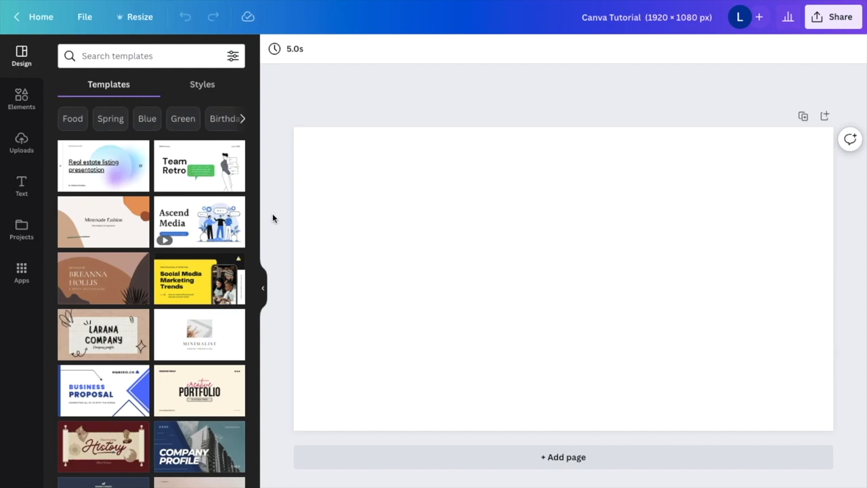
mouse_move(22, 139)
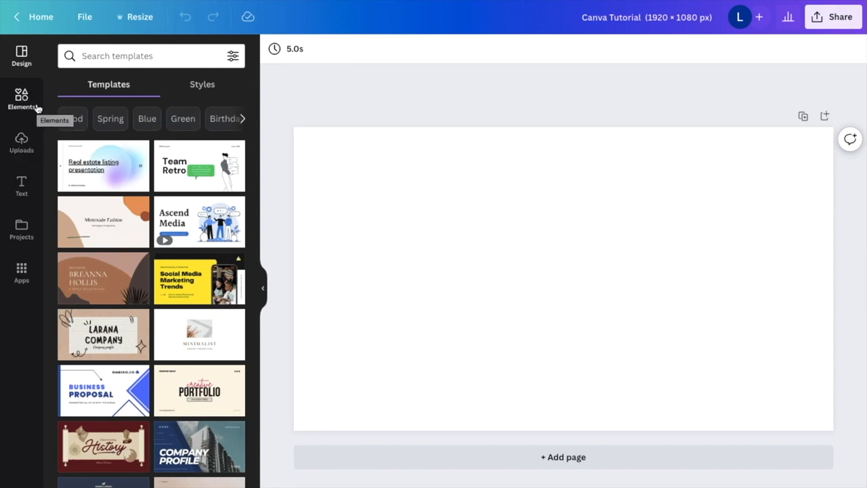
mouse_move(30, 109)
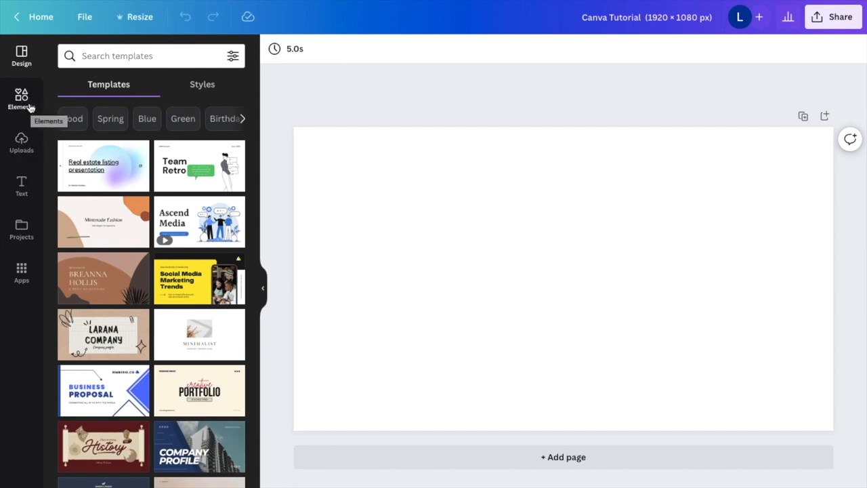
- Search Elements for 'fish' and add the silver-fish-on-wood photo to the page
left_click(21, 97)
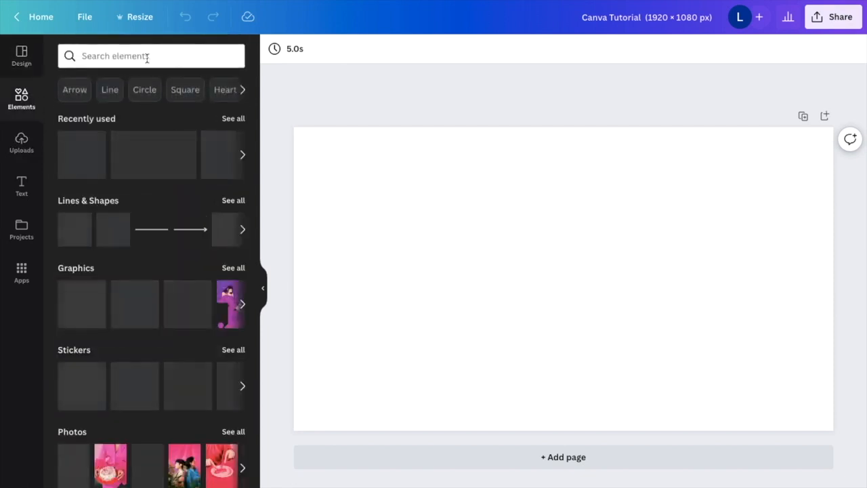
left_click(136, 55)
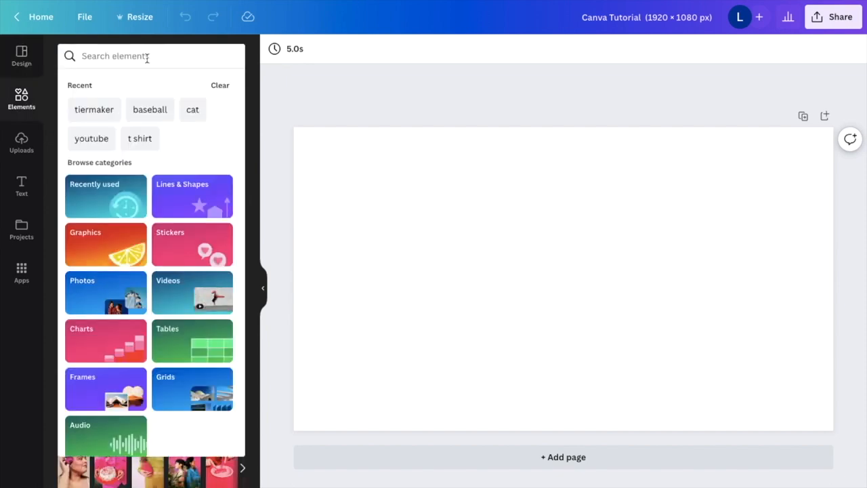
type("fish")
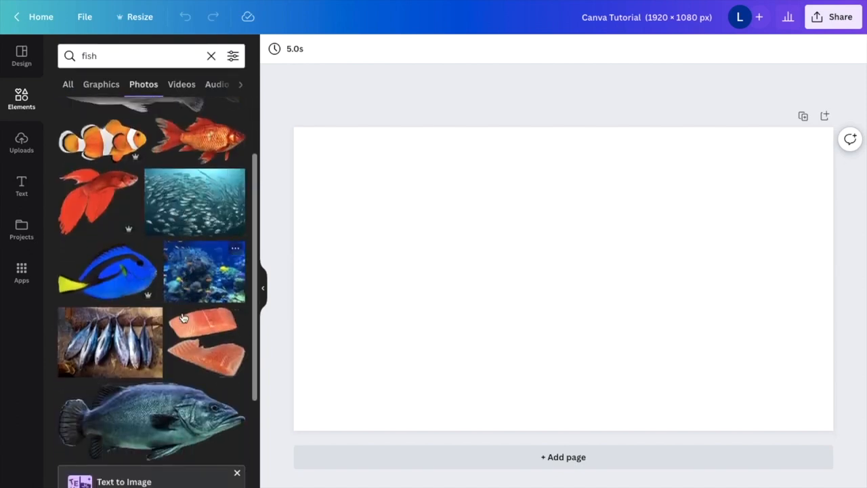
scroll("down", 3)
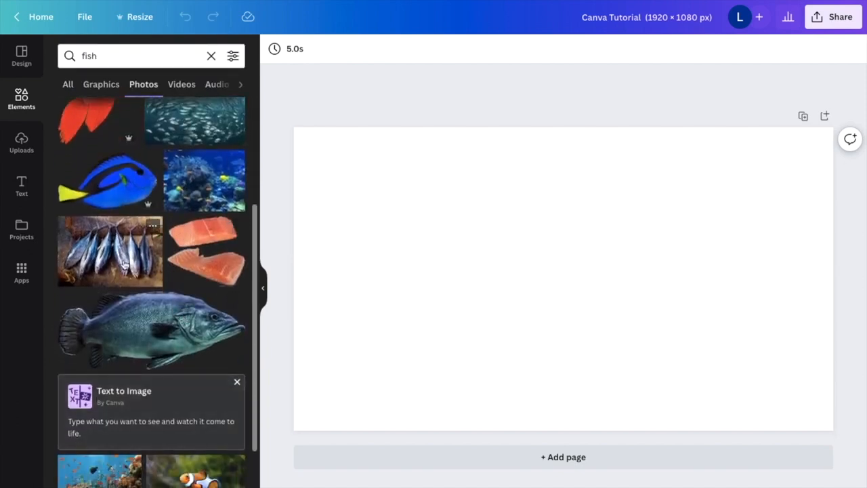
left_click(109, 251)
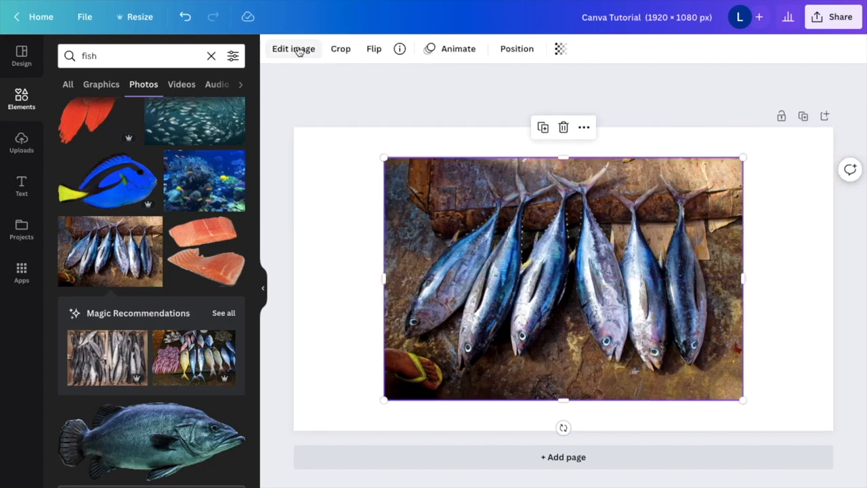
- Bring up Edit image for the fish photo and reach the Slice effects section
left_click(292, 49)
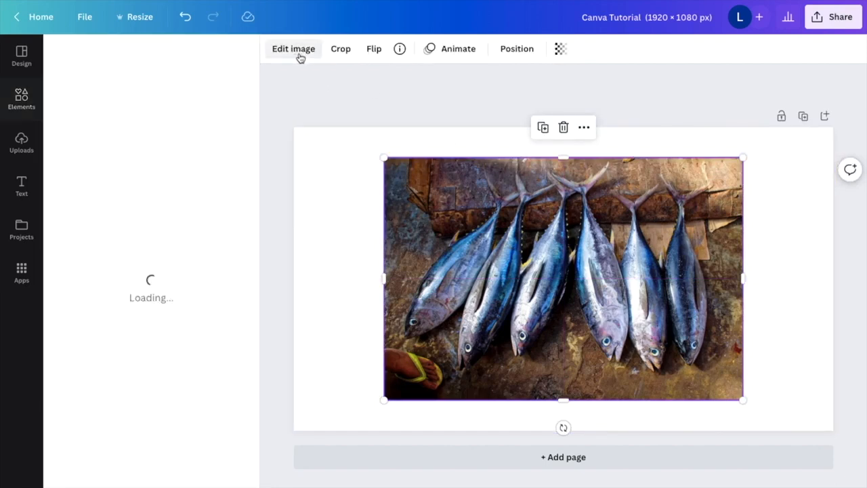
left_click(293, 49)
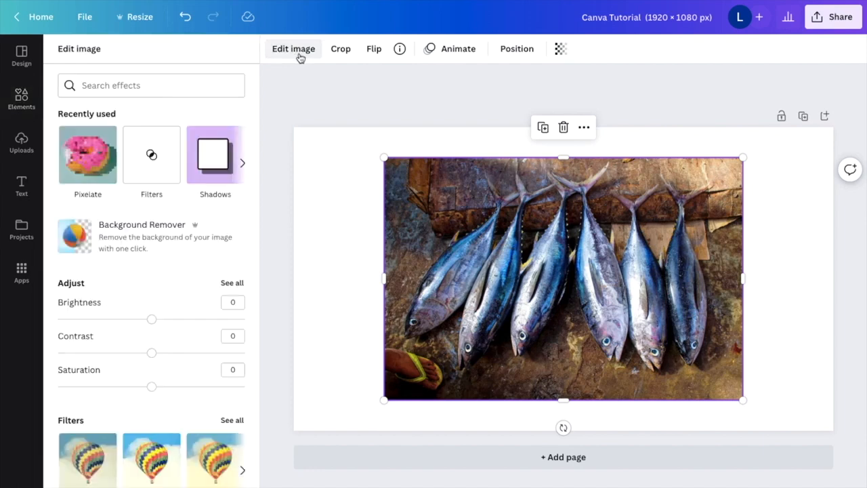
scroll("down", 3)
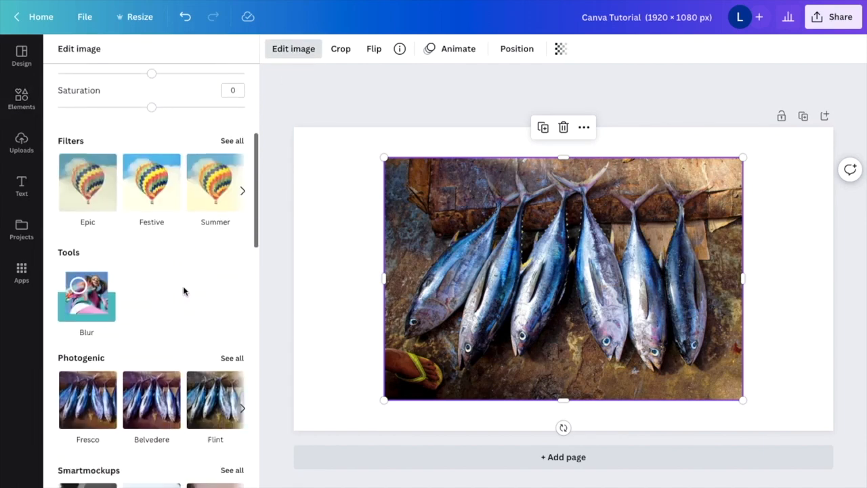
scroll("down", 3)
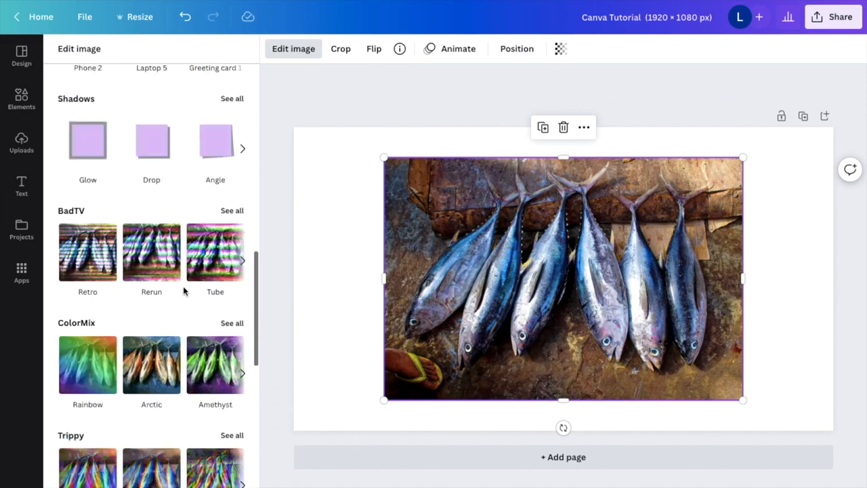
scroll("down", 3)
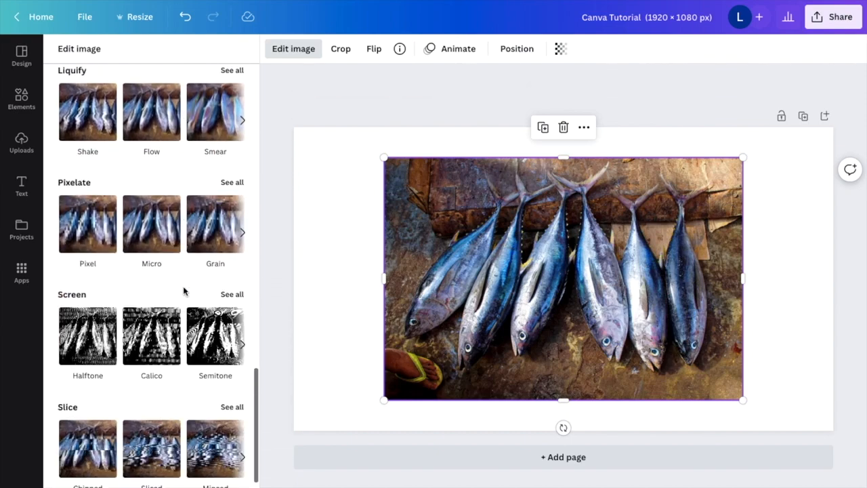
scroll("down", 3)
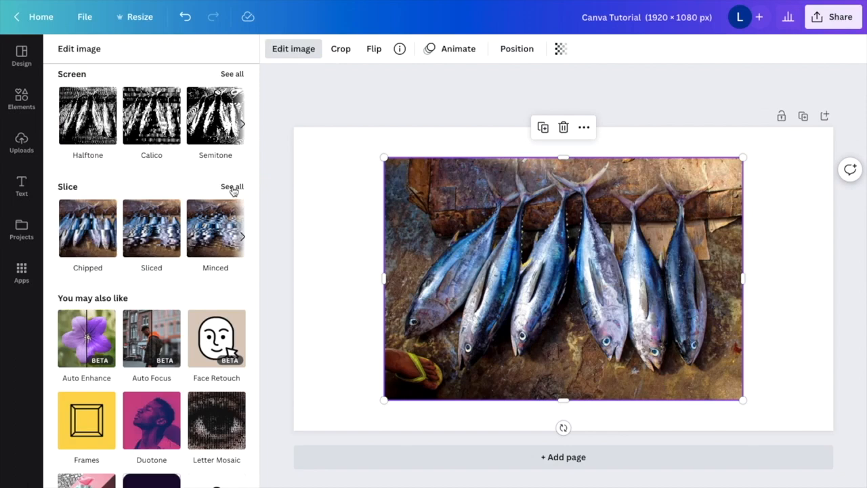
- Show all Slice variations and apply the Sliced effect to the fish photo
left_click(232, 187)
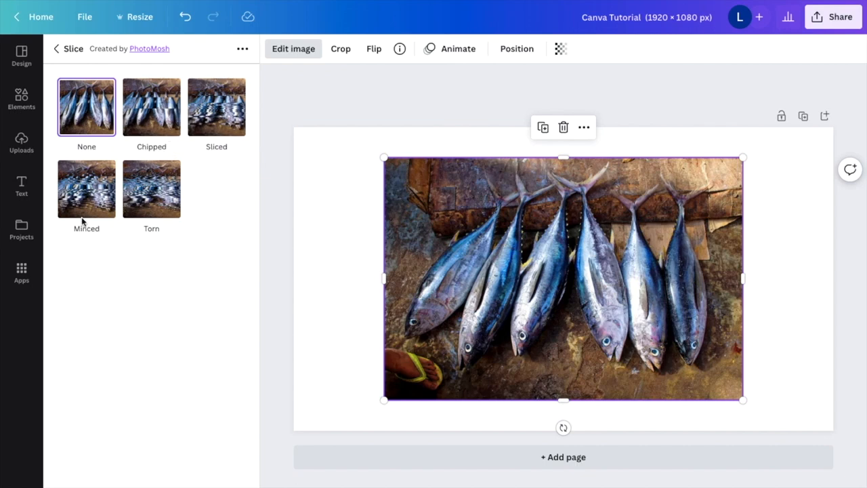
mouse_move(193, 188)
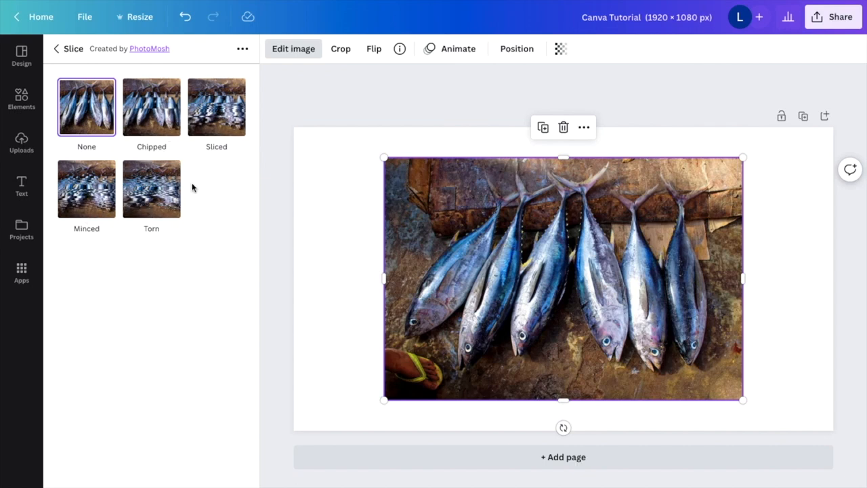
left_click(216, 106)
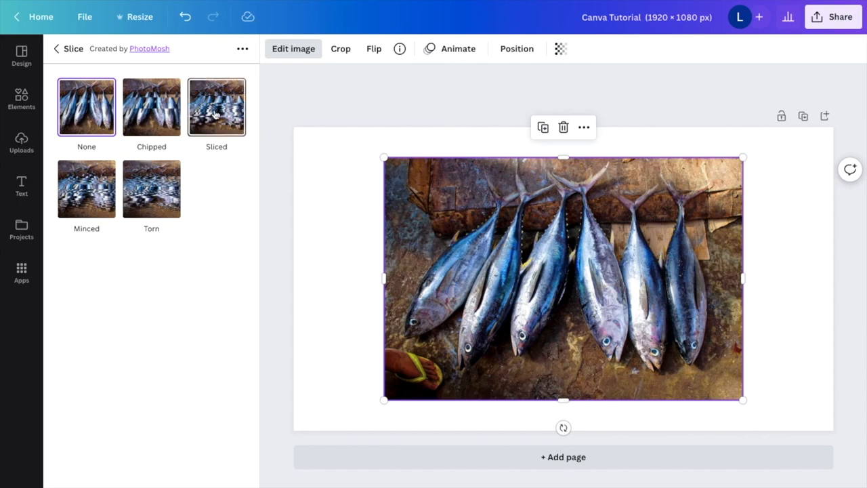
left_click(216, 106)
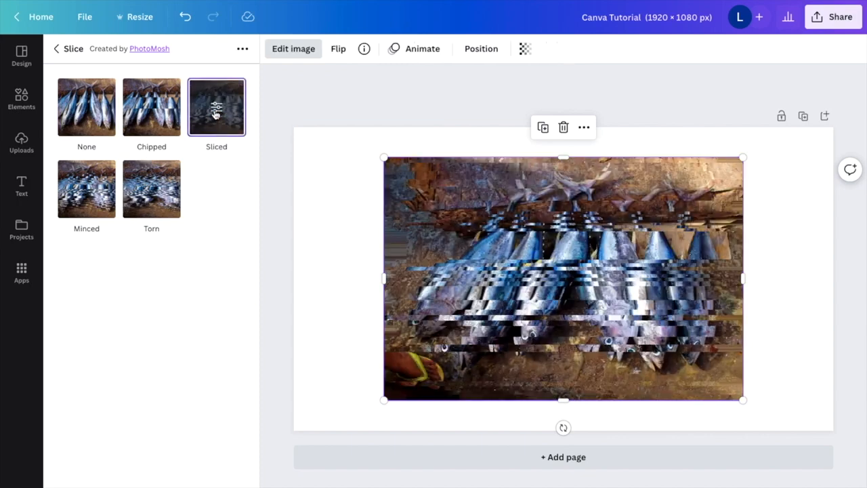
mouse_move(217, 108)
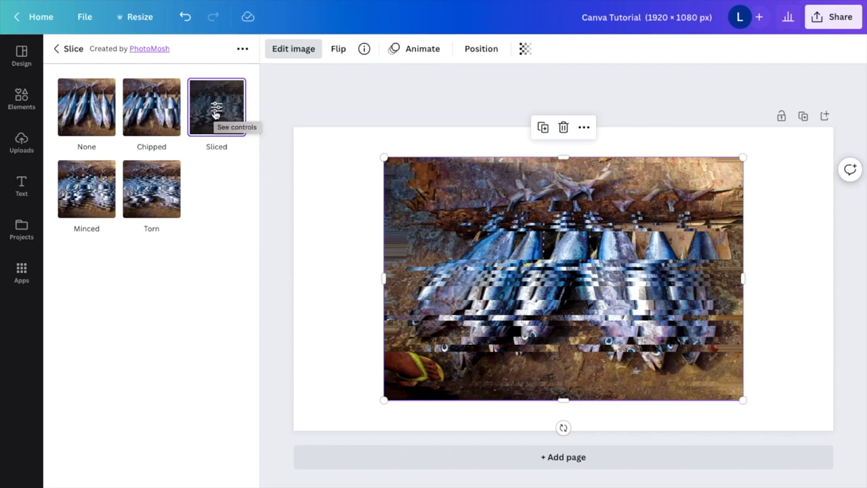
mouse_move(568, 282)
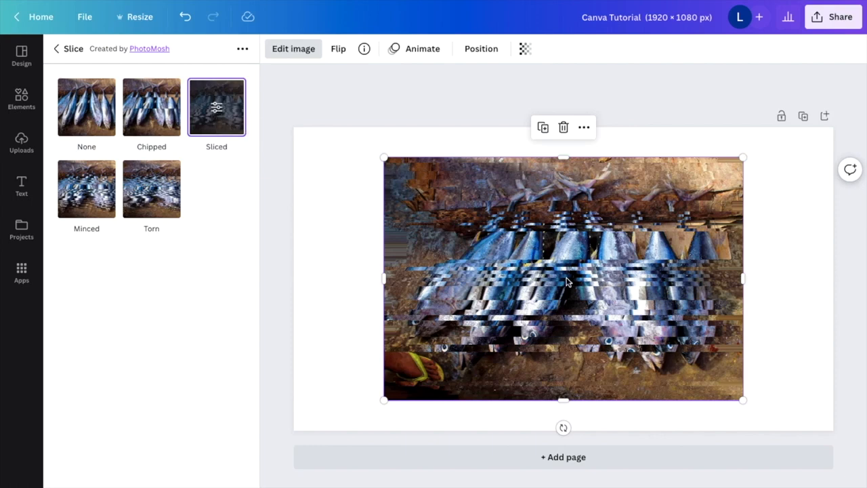
mouse_move(217, 107)
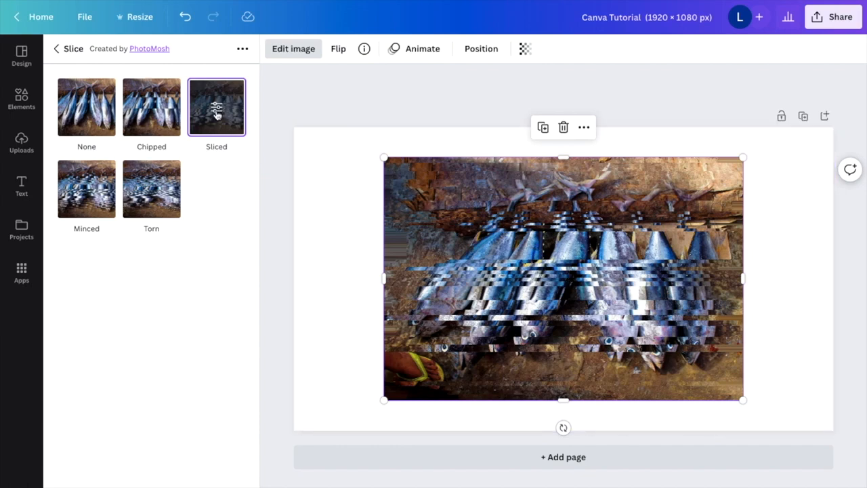
- Set the Sliced effect to 9 slices, offset 0.089 and position 0.32
left_click(217, 105)
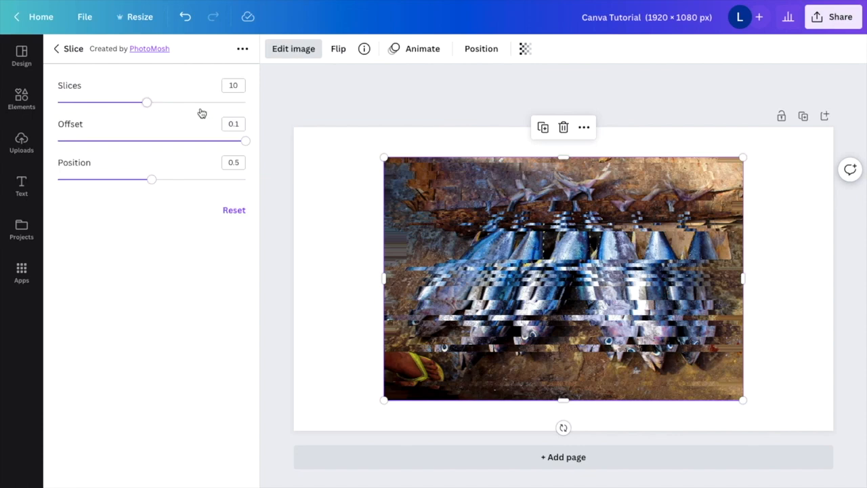
mouse_move(73, 138)
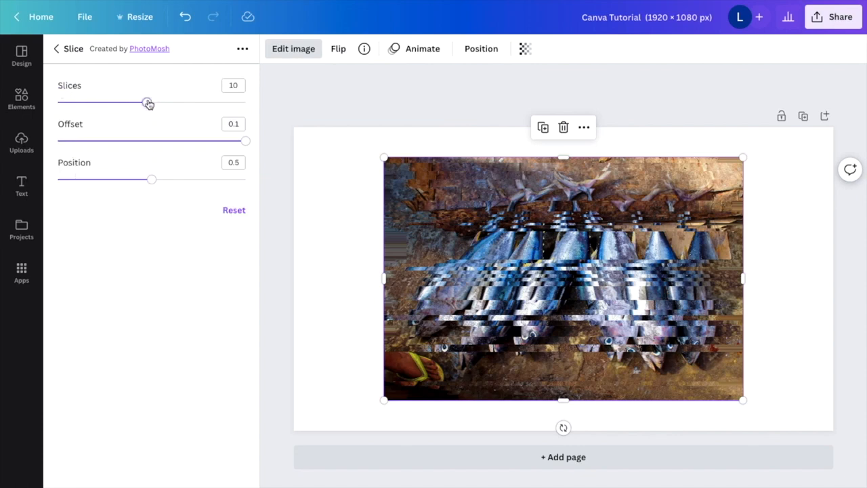
left_click_drag(147, 103, 197, 103)
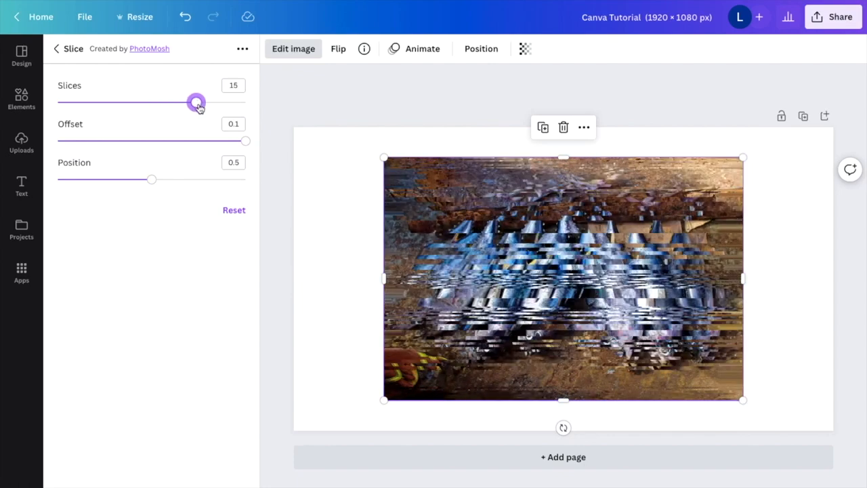
left_click_drag(195, 102, 127, 101)
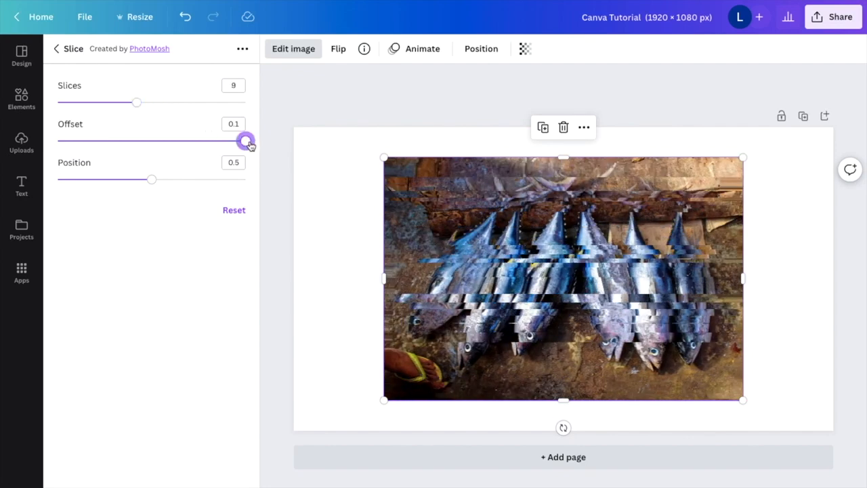
left_click_drag(246, 139, 191, 139)
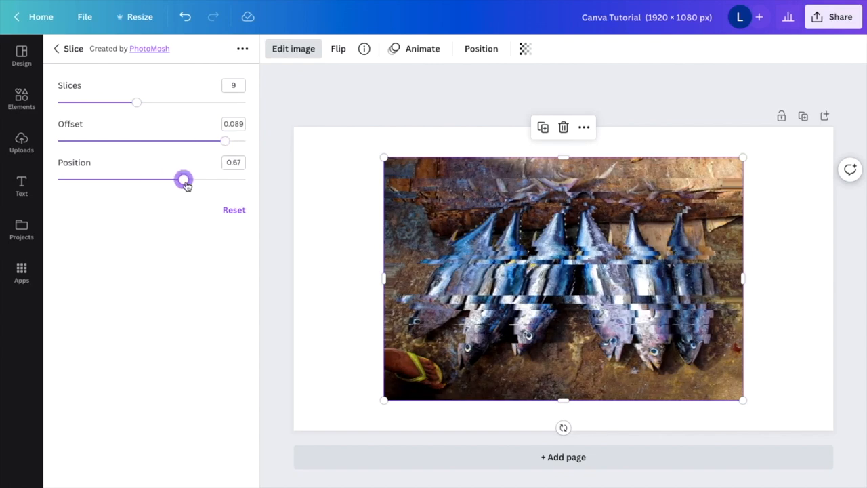
left_click_drag(183, 180, 117, 179)
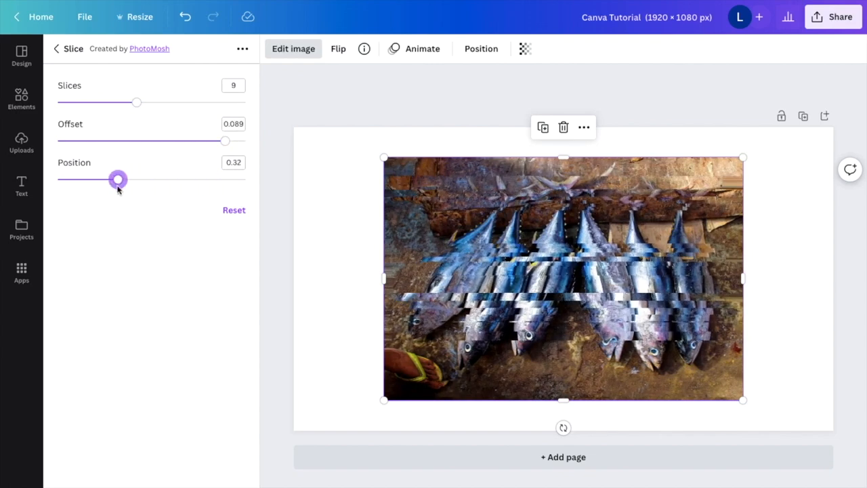